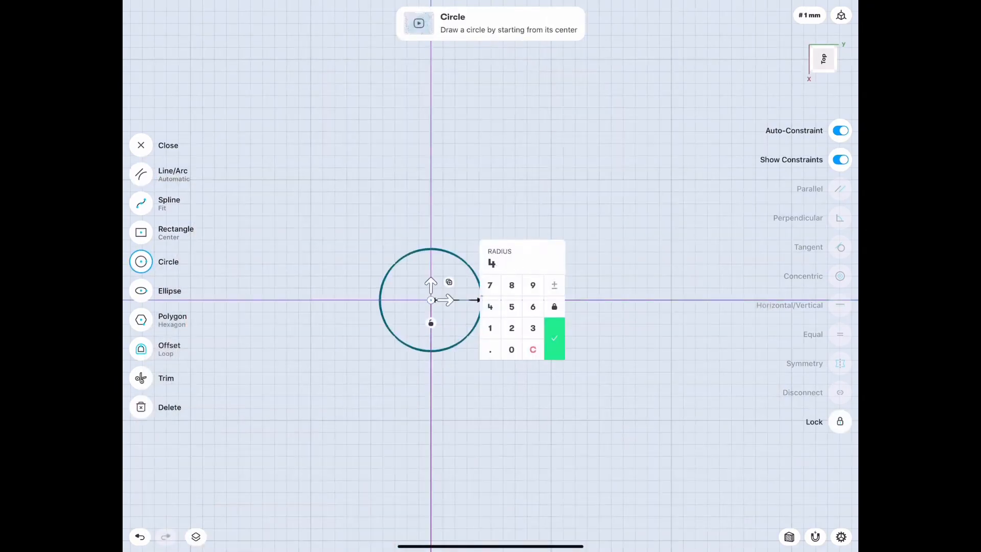
Step: Sketch concentric 4 mm and 11 mm radius circles at the origin, each with a -1 mm offset loop
{"action": "left_click", "coordinate": [553, 338]}
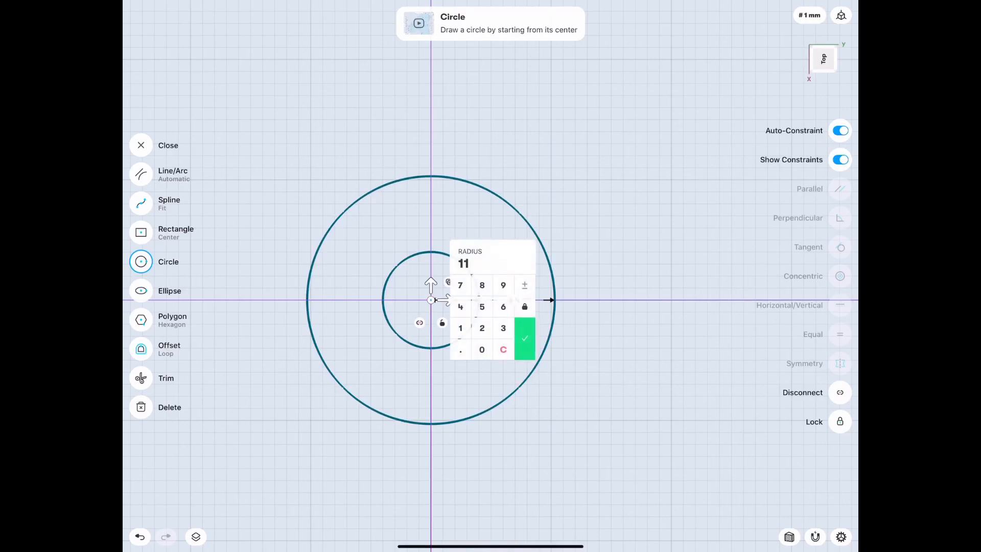
{"action": "left_click", "coordinate": [524, 338]}
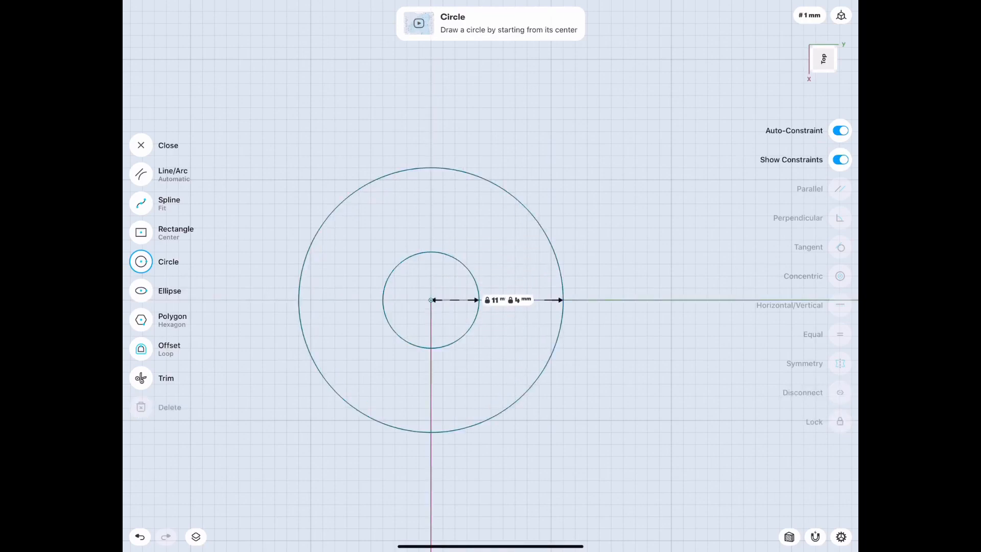
{"action": "left_click", "coordinate": [169, 348]}
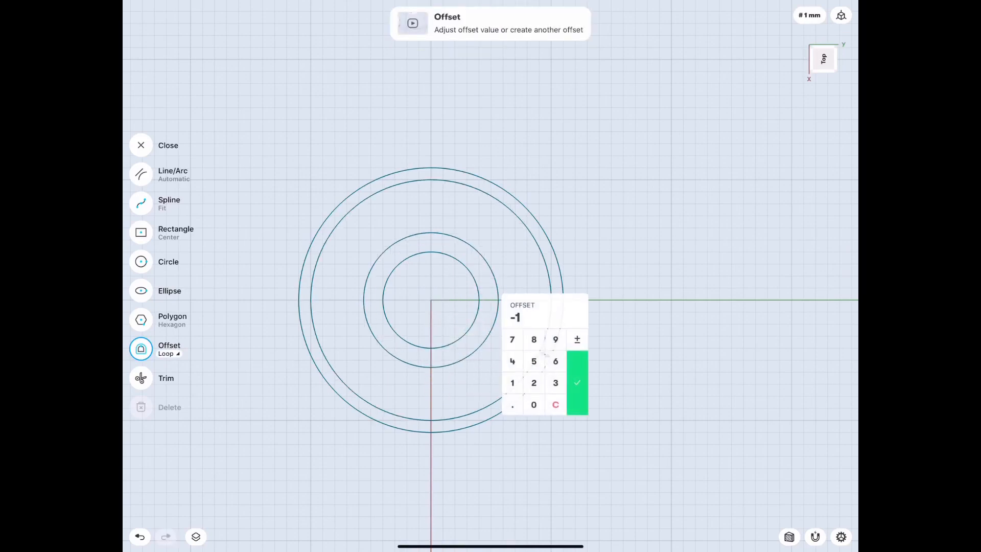
{"action": "left_click", "coordinate": [575, 382]}
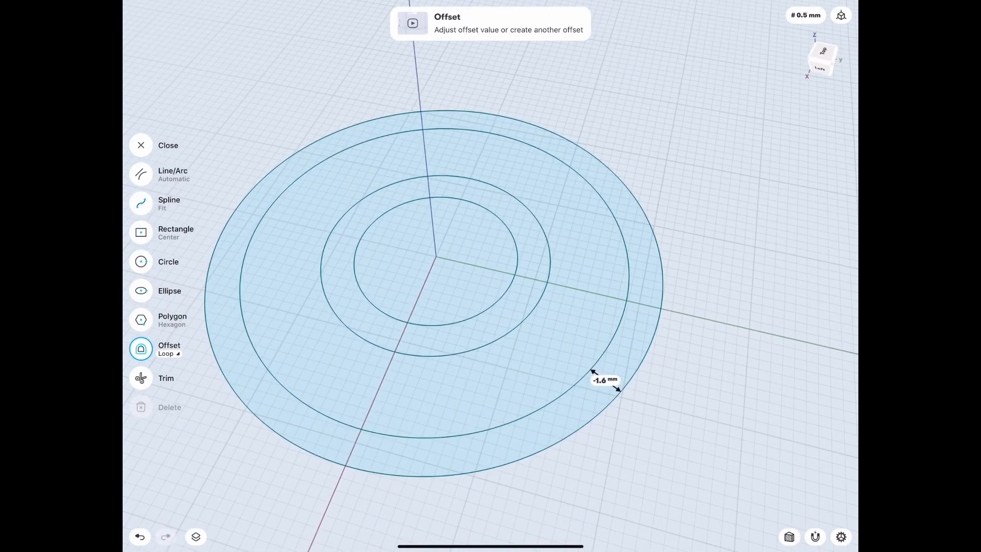
Step: Extrude the ring profiles into thin solid races and chamfer their edges by -0.7 mm
{"action": "left_click", "coordinate": [140, 144]}
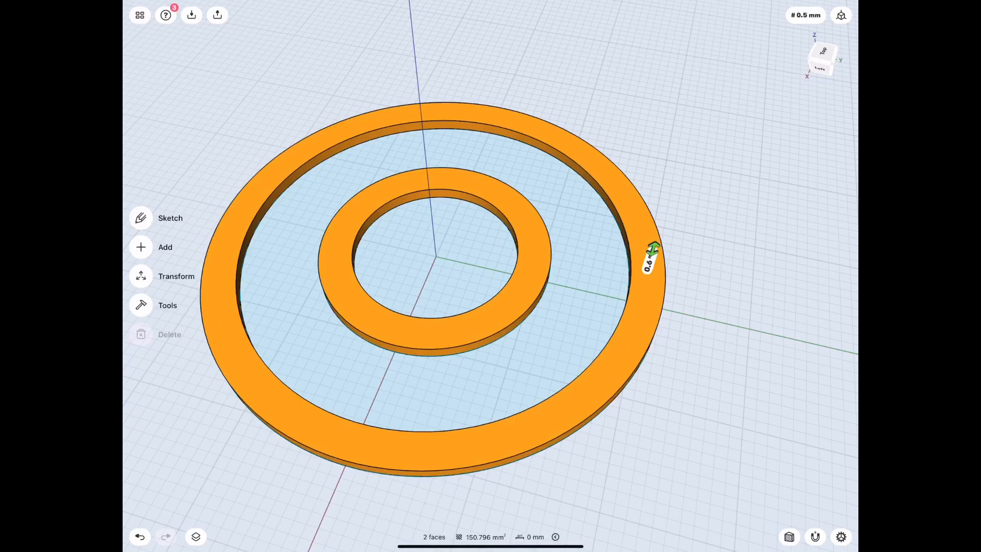
{"action": "left_click_drag", "start_coordinate": [653, 250], "coordinate": [651, 259]}
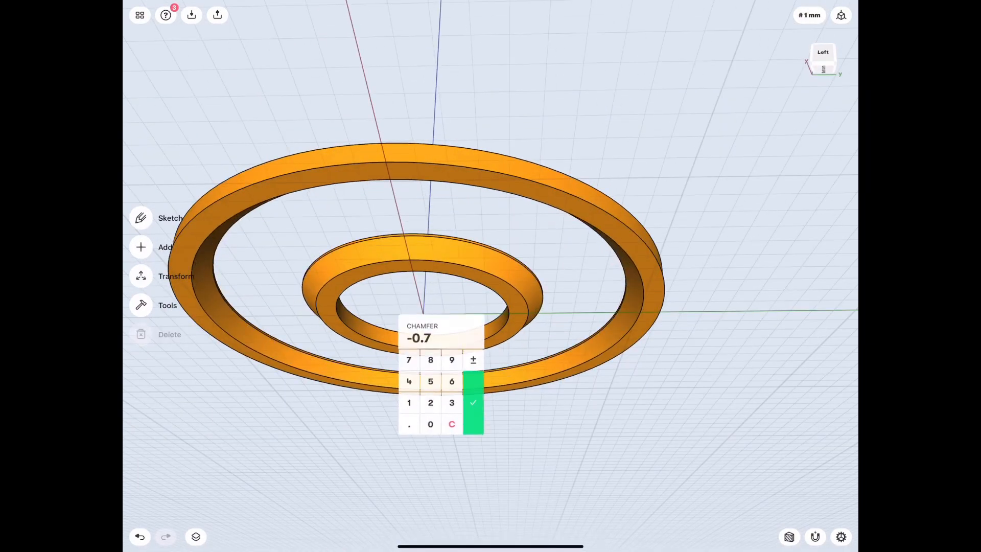
{"action": "left_click", "coordinate": [473, 402]}
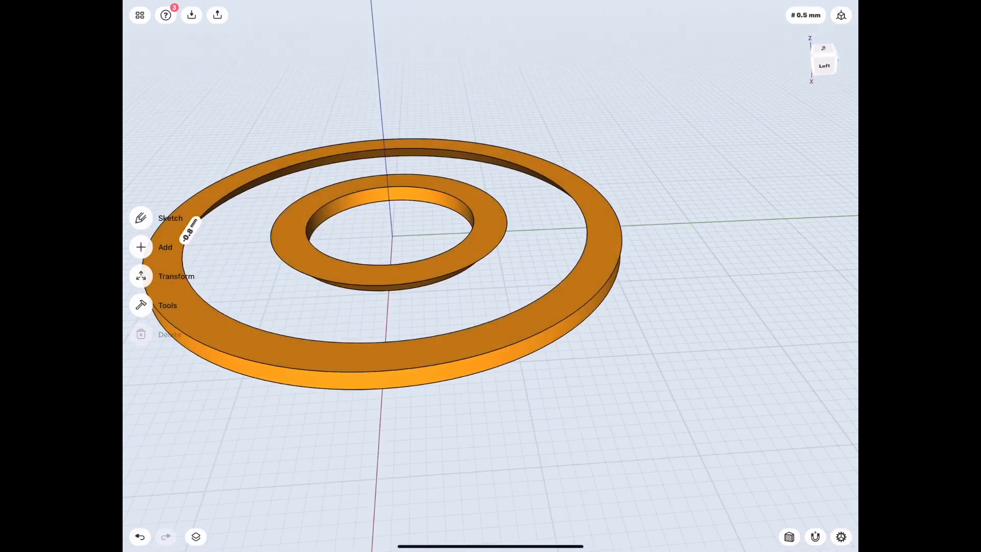
Step: Extrude the races' top faces 0.3 mm and mirror the bodies with Copy on
{"action": "left_click", "coordinate": [165, 246]}
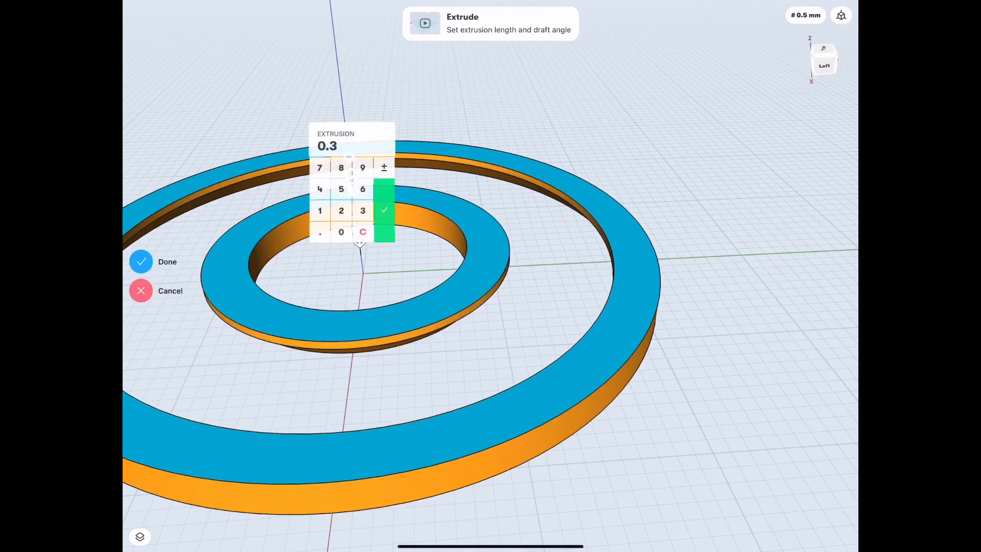
{"action": "left_click", "coordinate": [167, 262]}
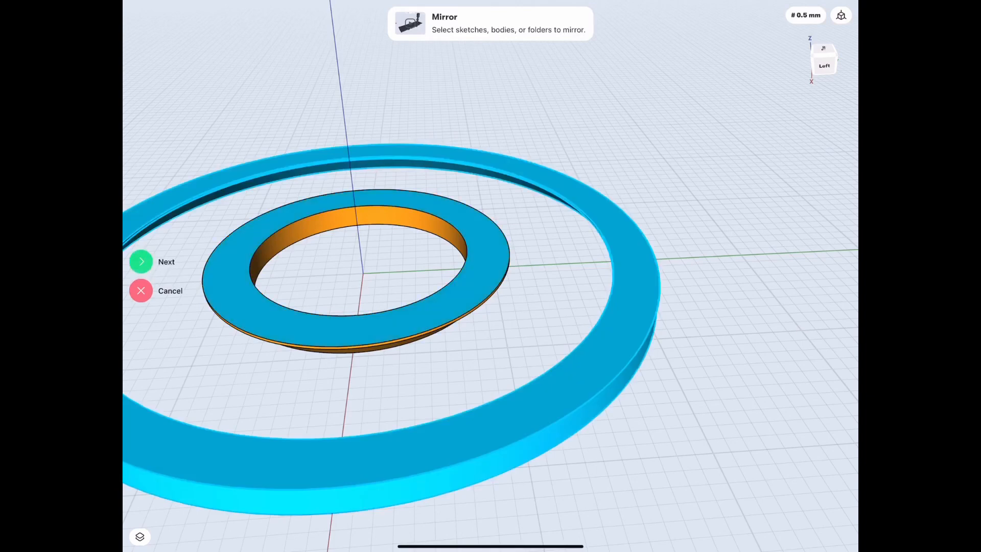
{"action": "left_click", "coordinate": [141, 261]}
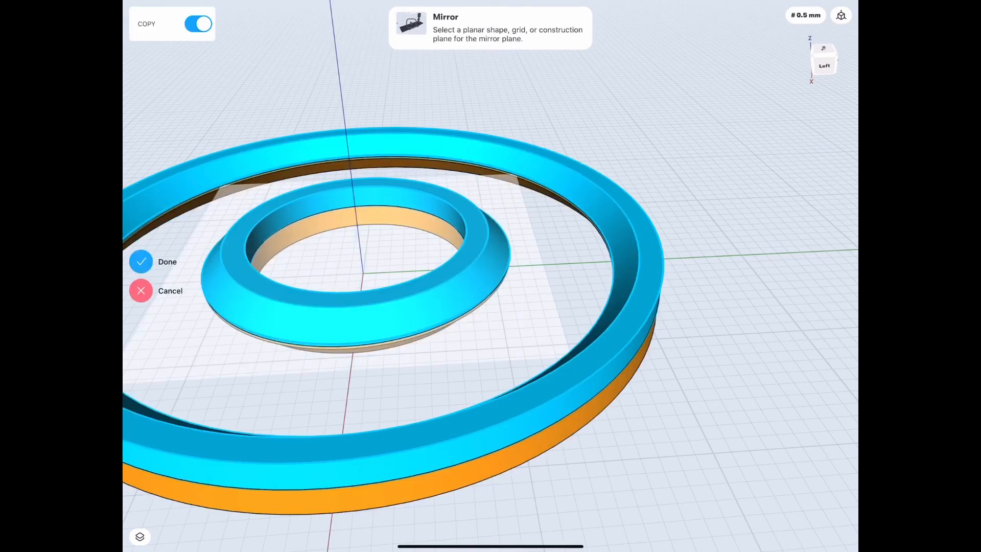
{"action": "left_click", "coordinate": [154, 290]}
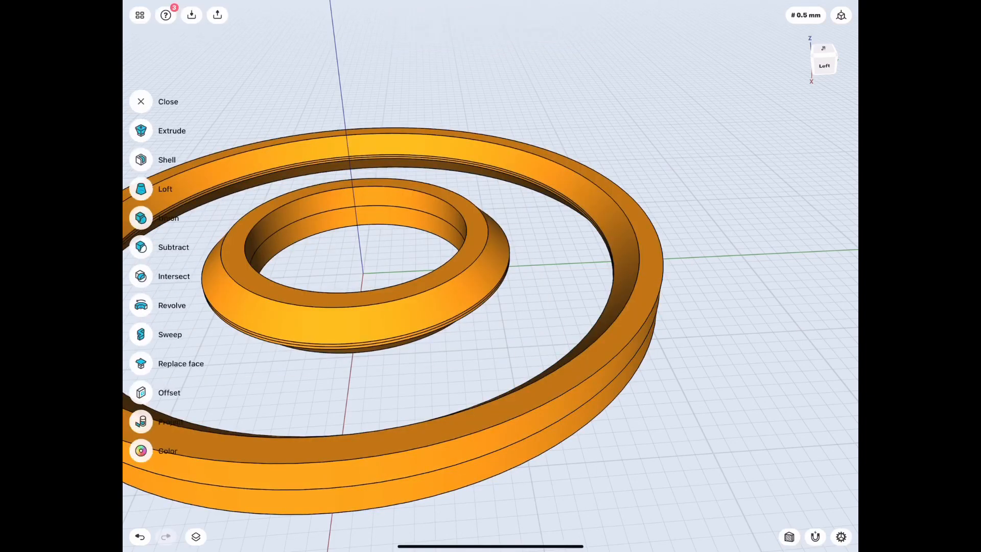
Step: Extrude the race top faces 0.3 mm and mirror the bodies into a taller stack
{"action": "left_click", "coordinate": [172, 130]}
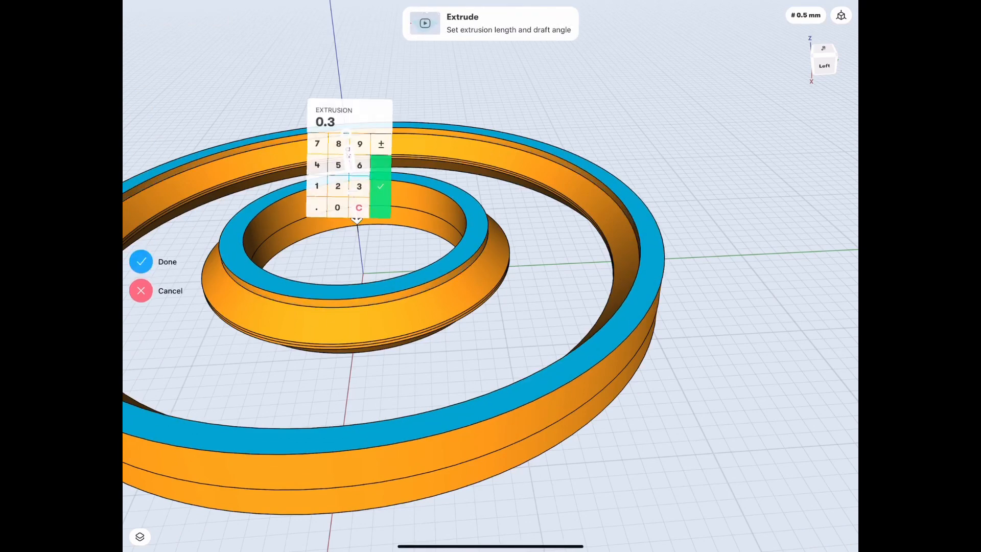
{"action": "left_click", "coordinate": [380, 186]}
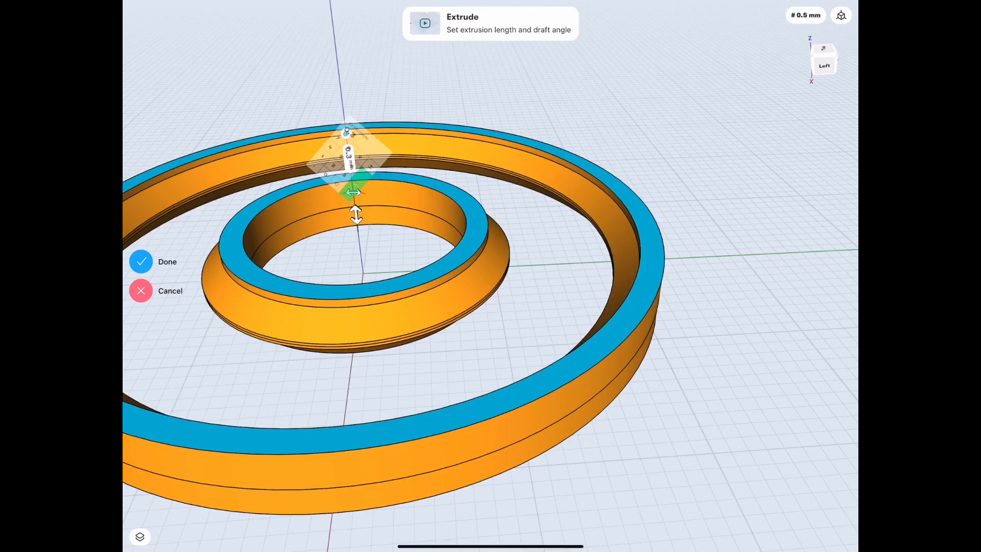
{"action": "left_click", "coordinate": [167, 262]}
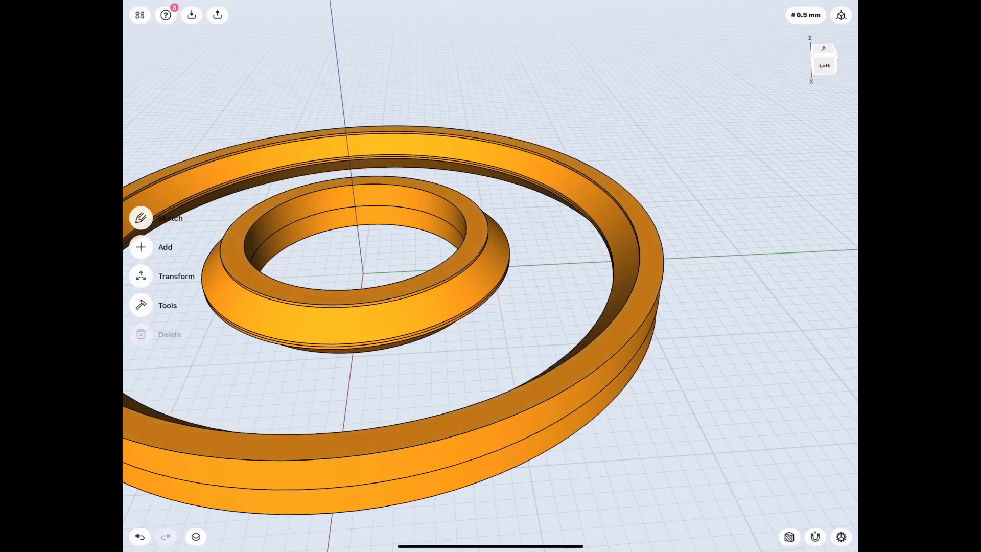
{"action": "left_click", "coordinate": [175, 275]}
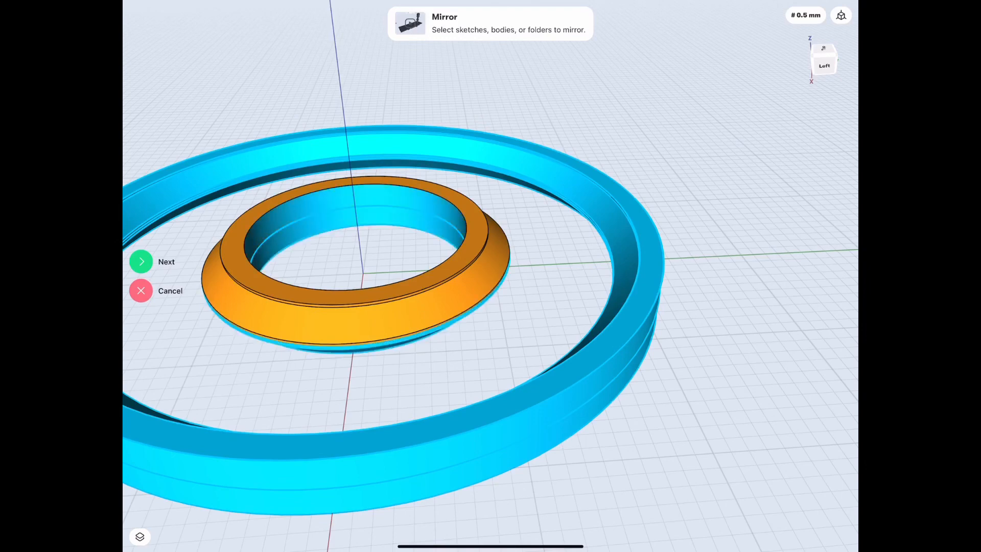
{"action": "left_click", "coordinate": [167, 262]}
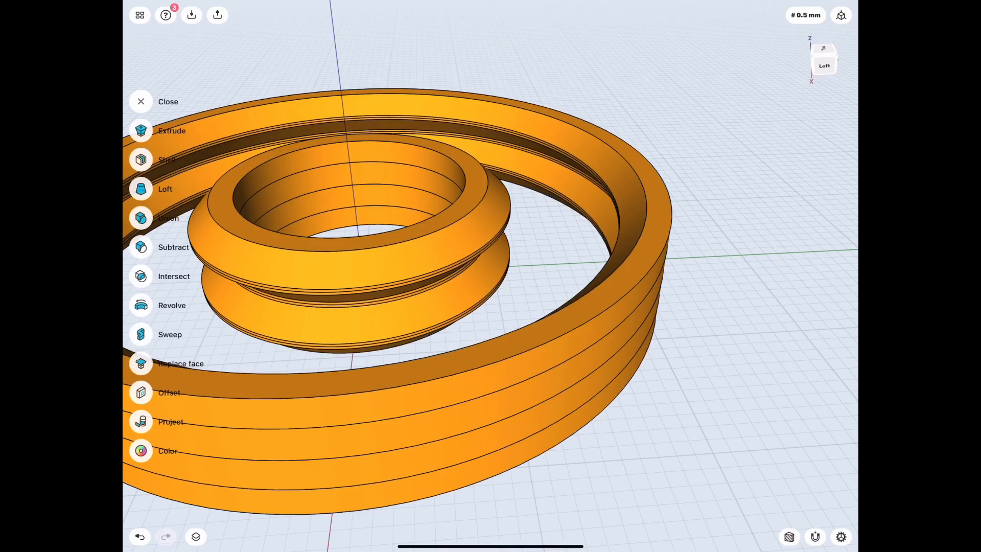
Step: Repeat the top-face extrusion and mirrored copy to add further layers to both races
{"action": "left_click", "coordinate": [141, 129]}
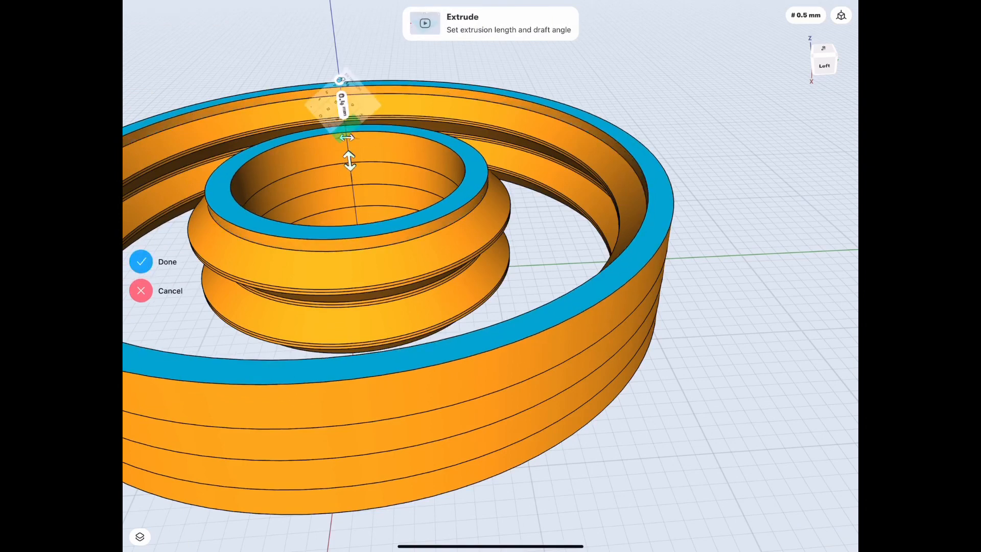
{"action": "left_click", "coordinate": [140, 262]}
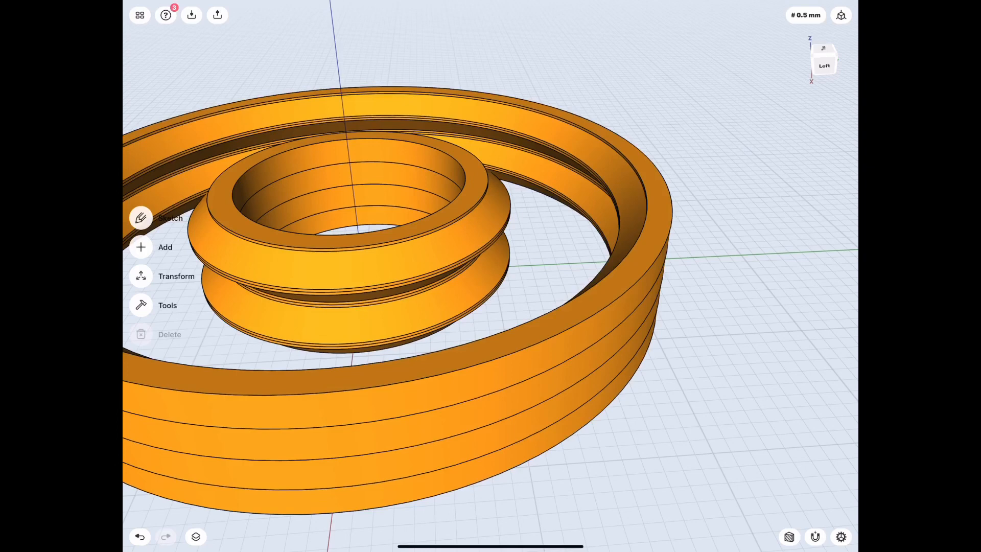
{"action": "left_click", "coordinate": [176, 275]}
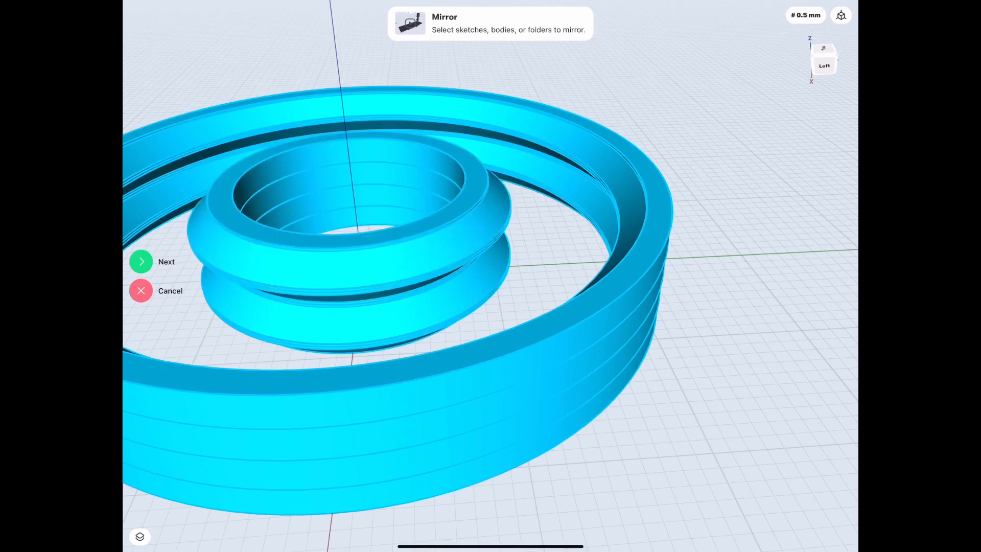
{"action": "left_click", "coordinate": [141, 290]}
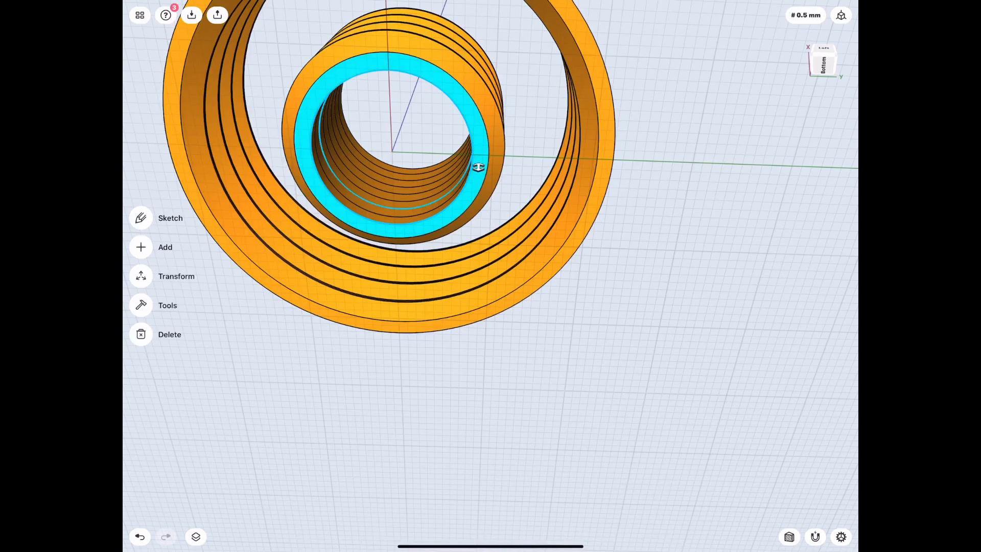
Step: Extrude the inner race face 0.9 mm and union the stacked layers into single race bodies
{"action": "left_click_drag", "start_coordinate": [478, 166], "coordinate": [480, 110]}
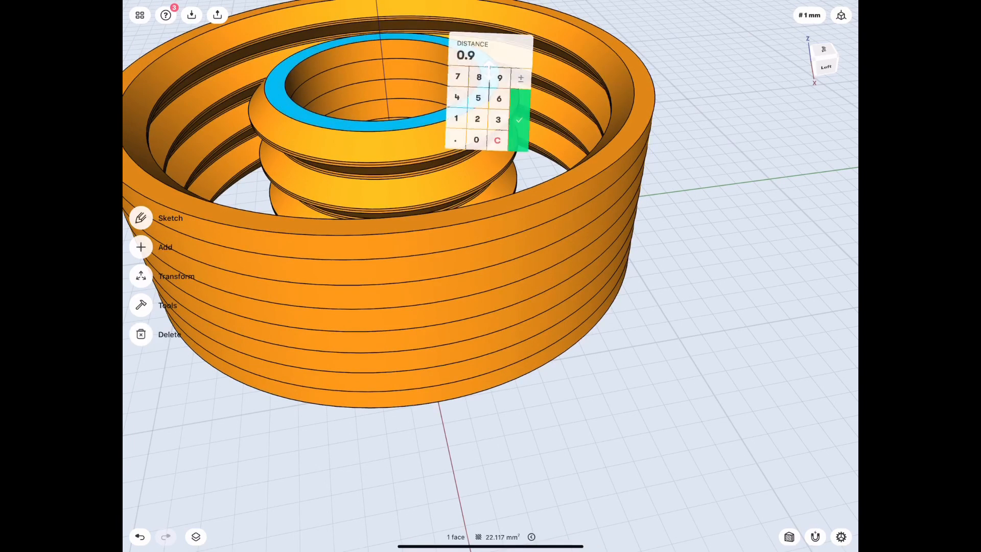
{"action": "left_click", "coordinate": [517, 120]}
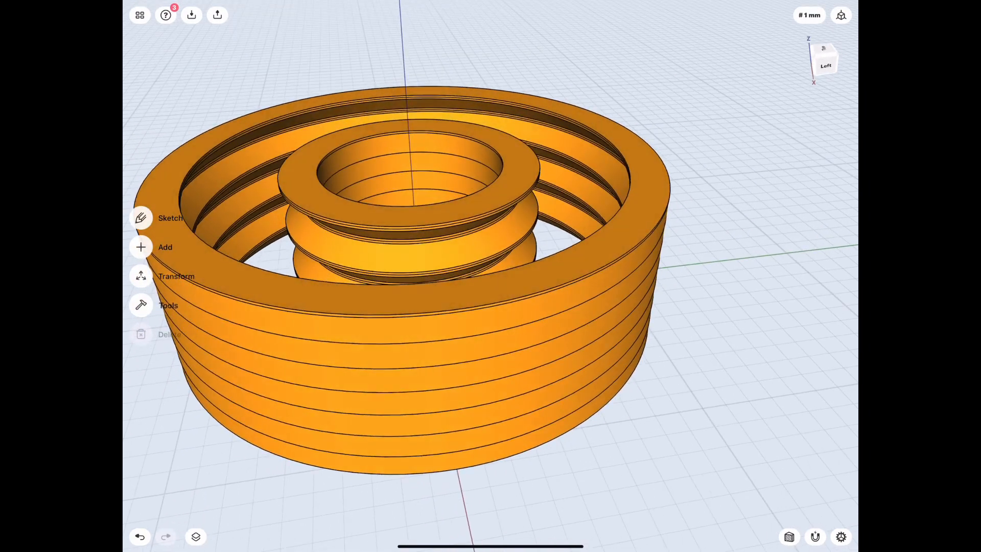
{"action": "left_click", "coordinate": [141, 276]}
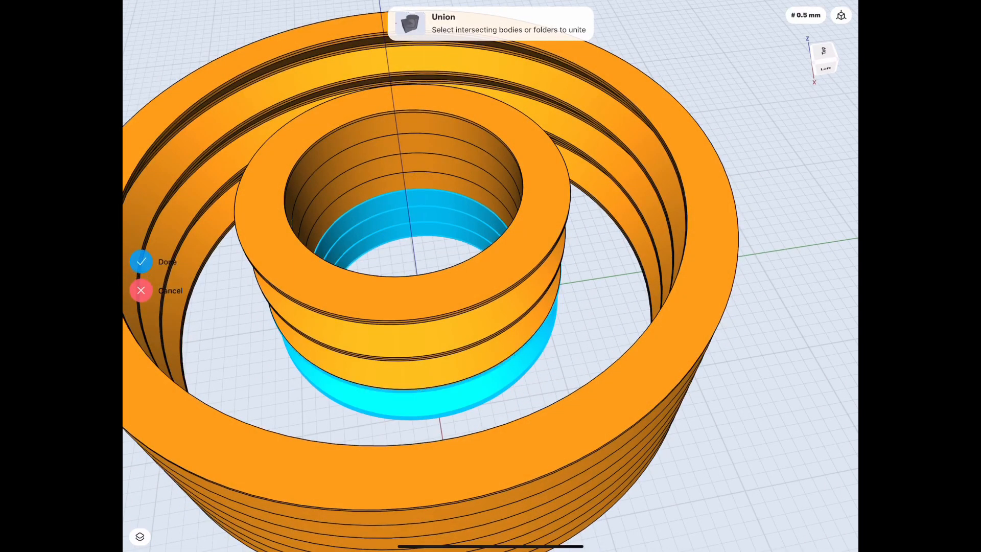
{"action": "left_click", "coordinate": [141, 262]}
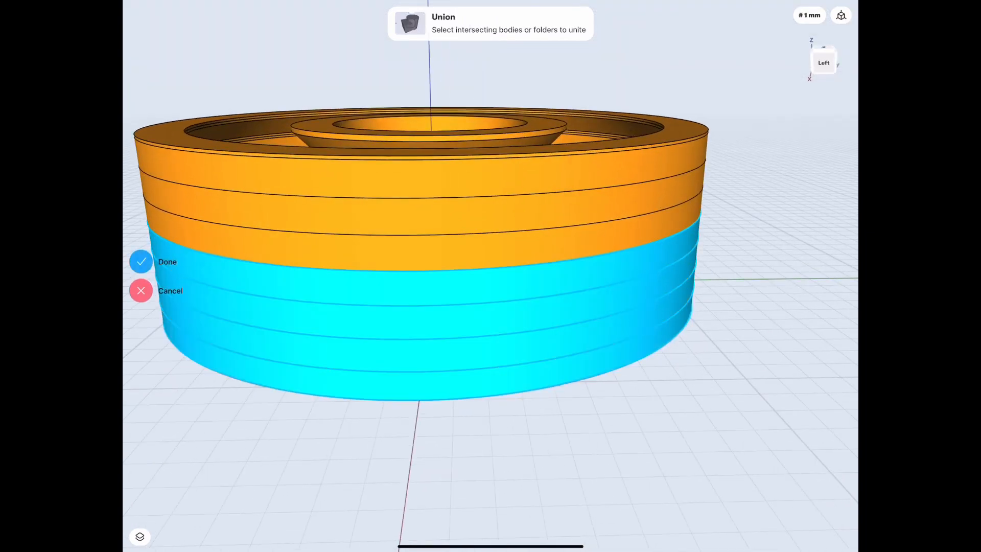
{"action": "left_click", "coordinate": [140, 262]}
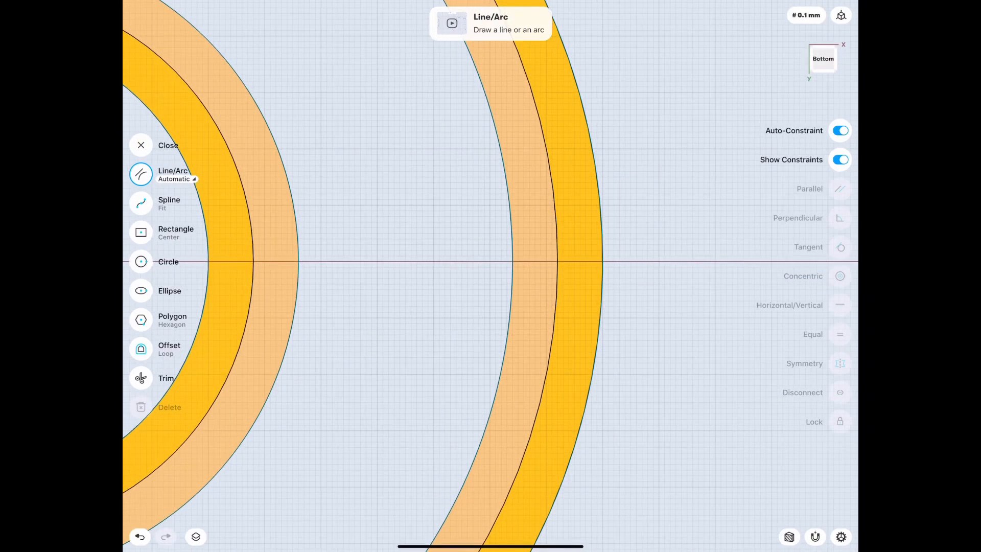
Step: Draw a line across the race gap and sketch the roller circle sized to fit between the races
{"action": "left_click_drag", "start_coordinate": [276, 262], "coordinate": [534, 262]}
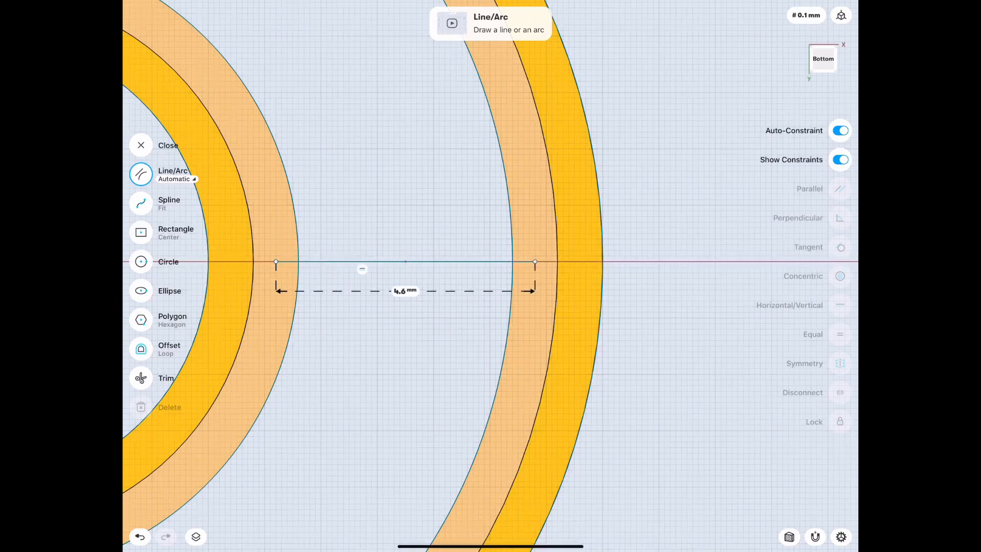
{"action": "left_click", "coordinate": [141, 378]}
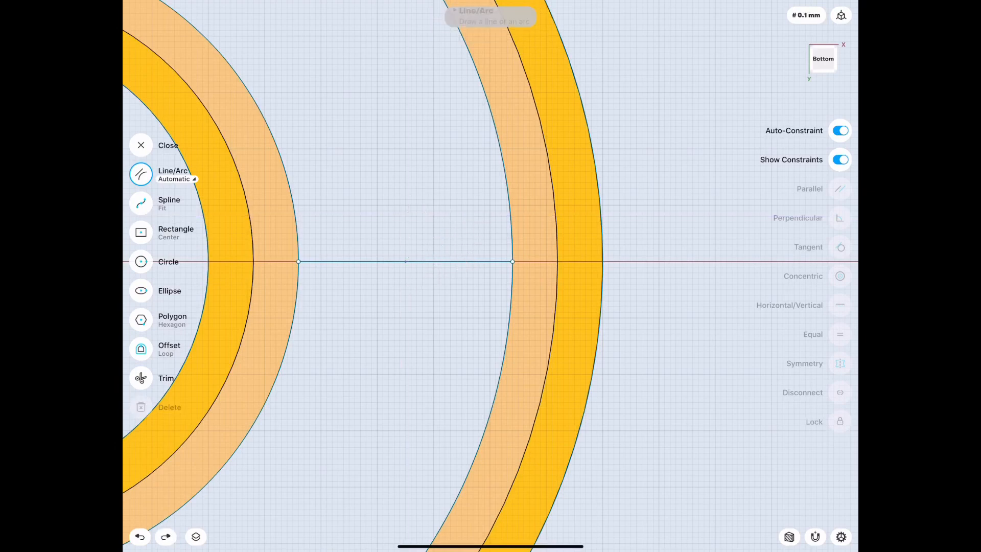
{"action": "left_click", "coordinate": [168, 261]}
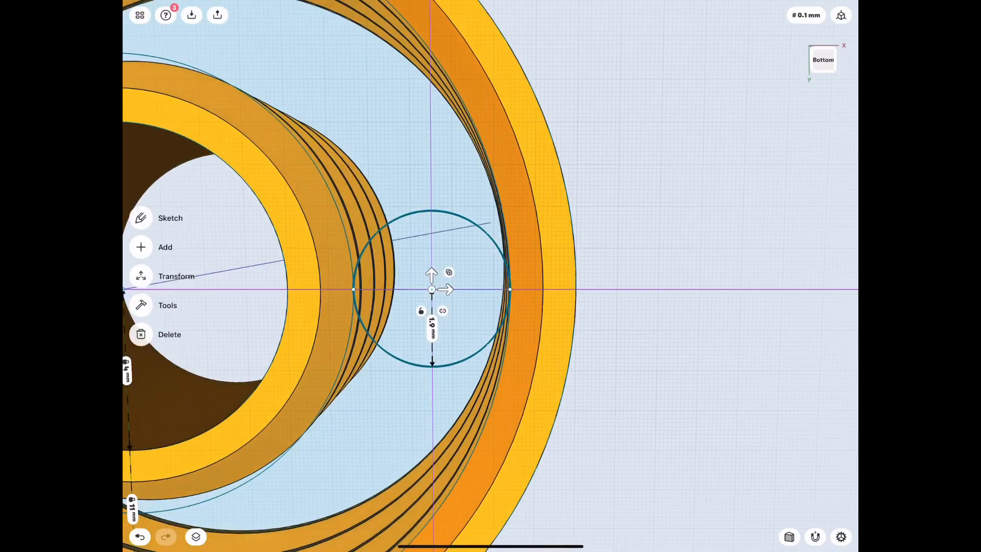
{"action": "left_click_drag", "start_coordinate": [438, 282], "coordinate": [425, 300]}
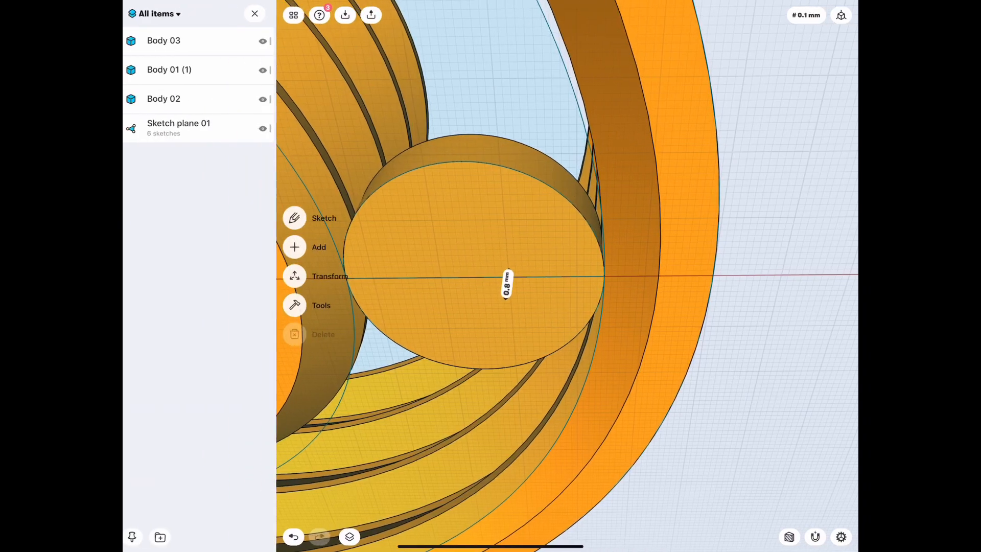
Step: Set the roller radius to 2 mm and pull its top edge to about -0.7 mm for a rounded taper
{"action": "left_click", "coordinate": [254, 13]}
{"action": "type", "text": "2."}
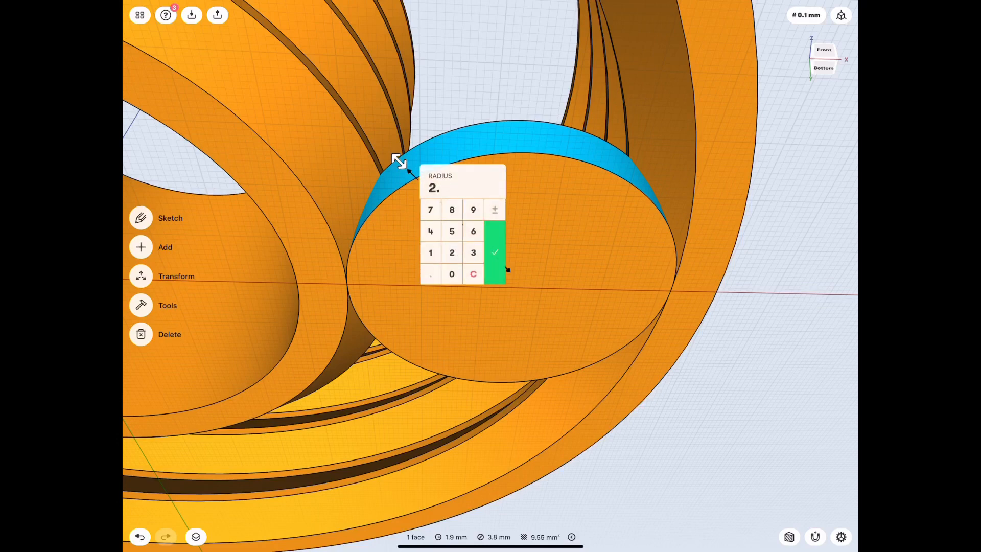
{"action": "left_click", "coordinate": [495, 252]}
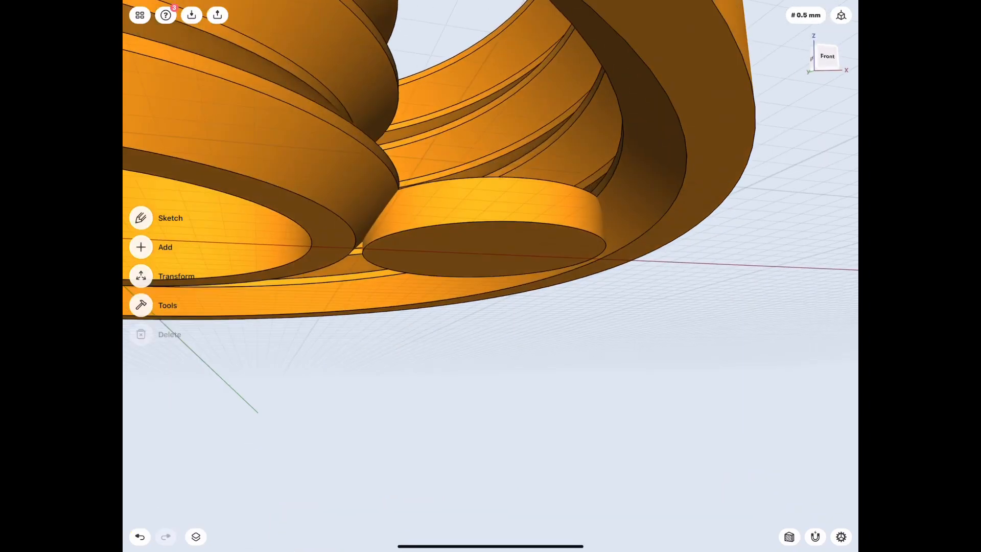
{"action": "left_click", "coordinate": [475, 244]}
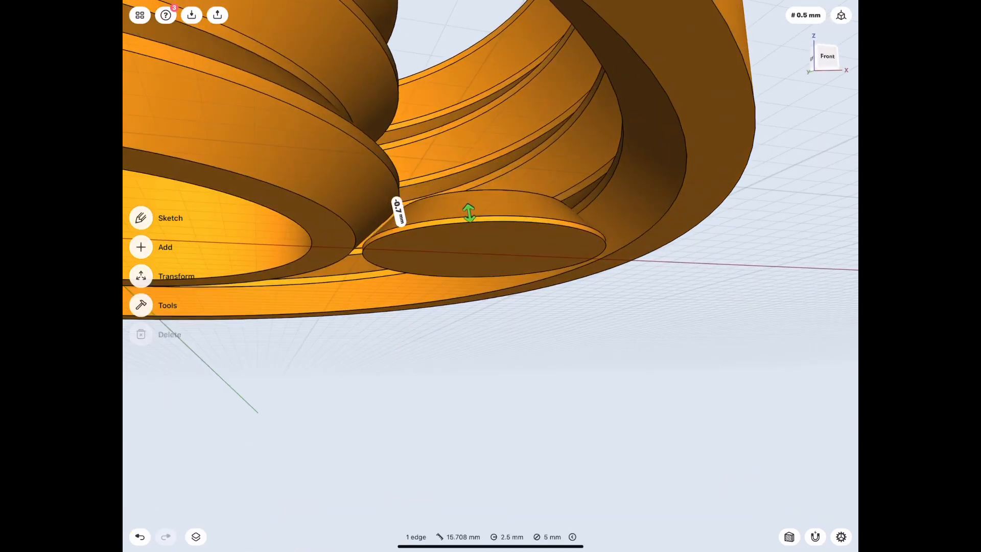
{"action": "left_click", "coordinate": [165, 246]}
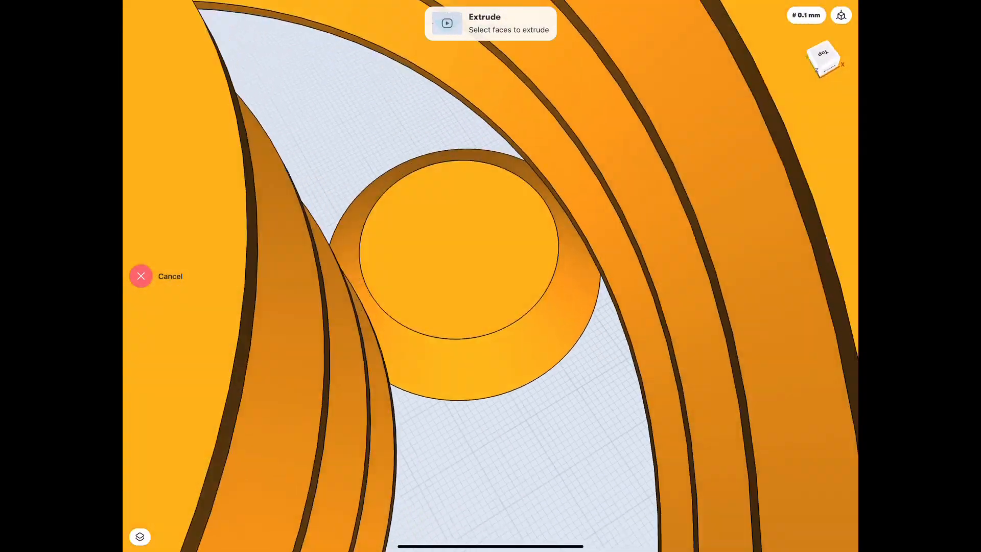
Step: Extrude the roller's top face into an extra thin layer
{"action": "left_click", "coordinate": [457, 250]}
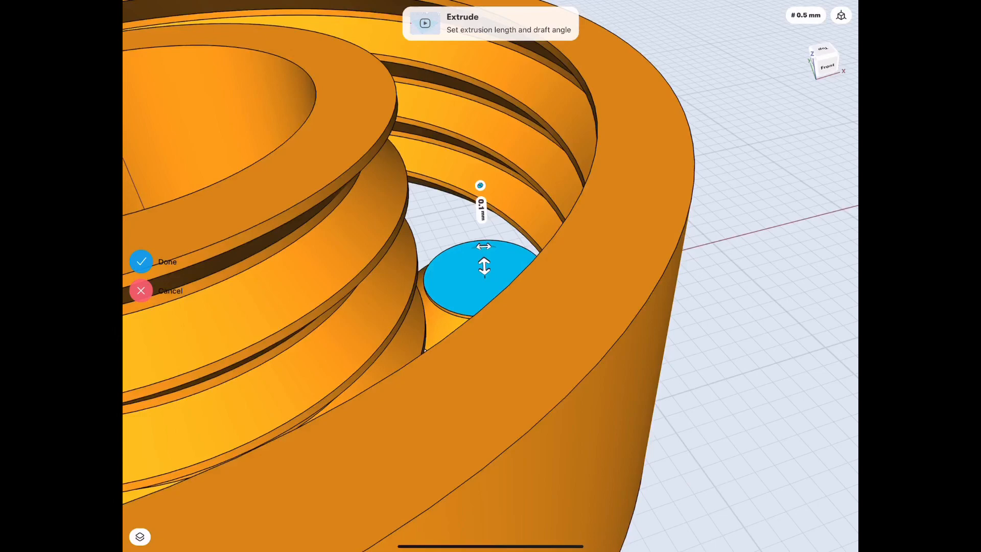
{"action": "left_click", "coordinate": [141, 260]}
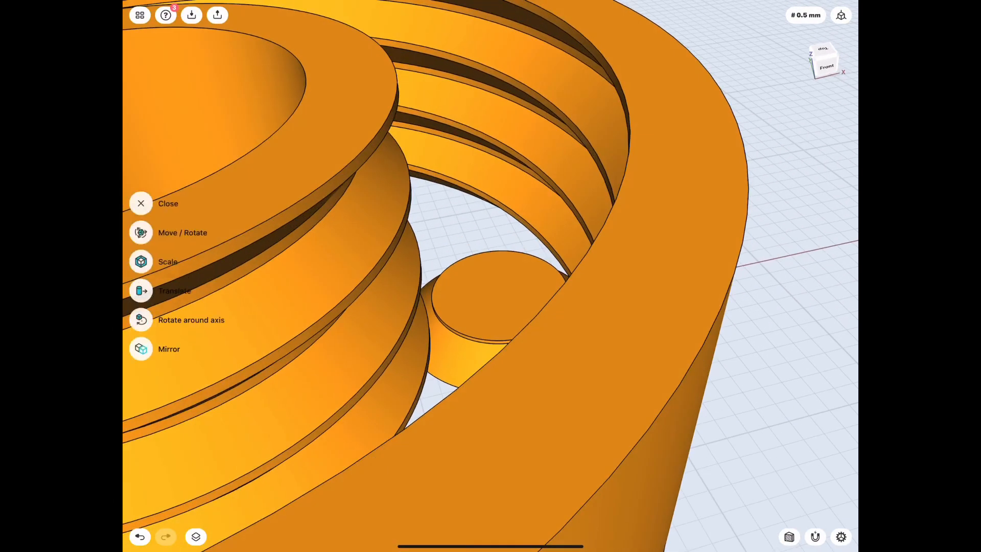
{"action": "left_click", "coordinate": [168, 348]}
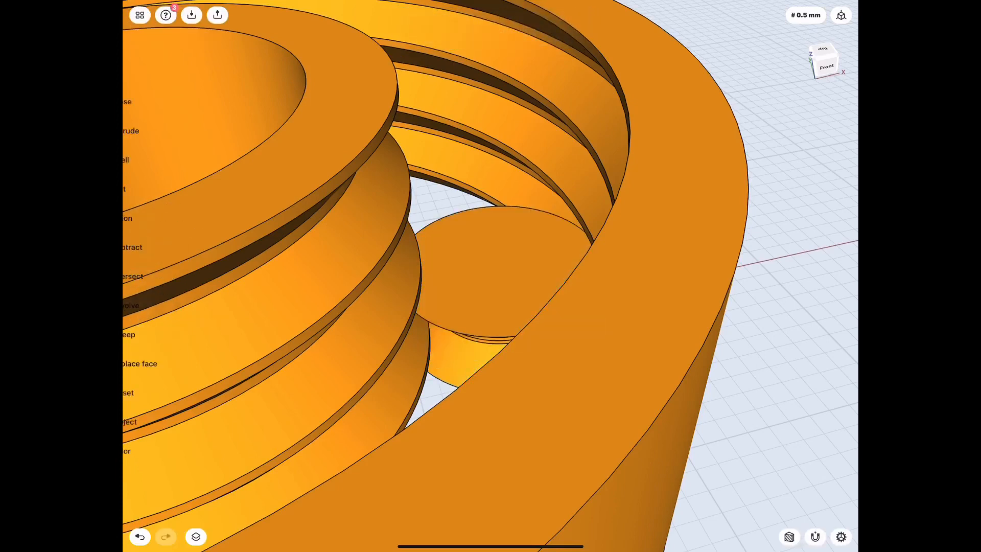
{"action": "left_click", "coordinate": [129, 130]}
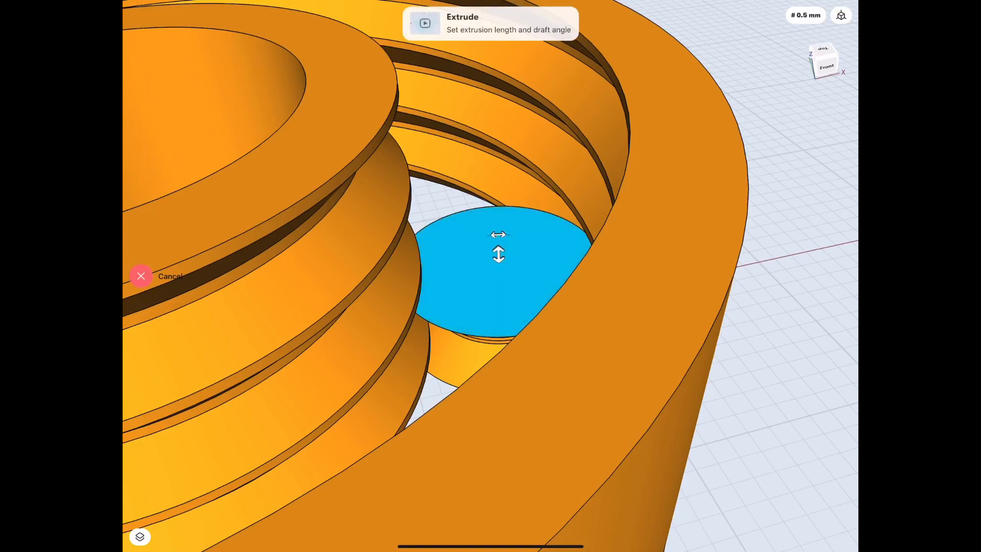
Step: Mirror the roller with Copy on, using its top face as the mirror plane
{"action": "left_click", "coordinate": [141, 276]}
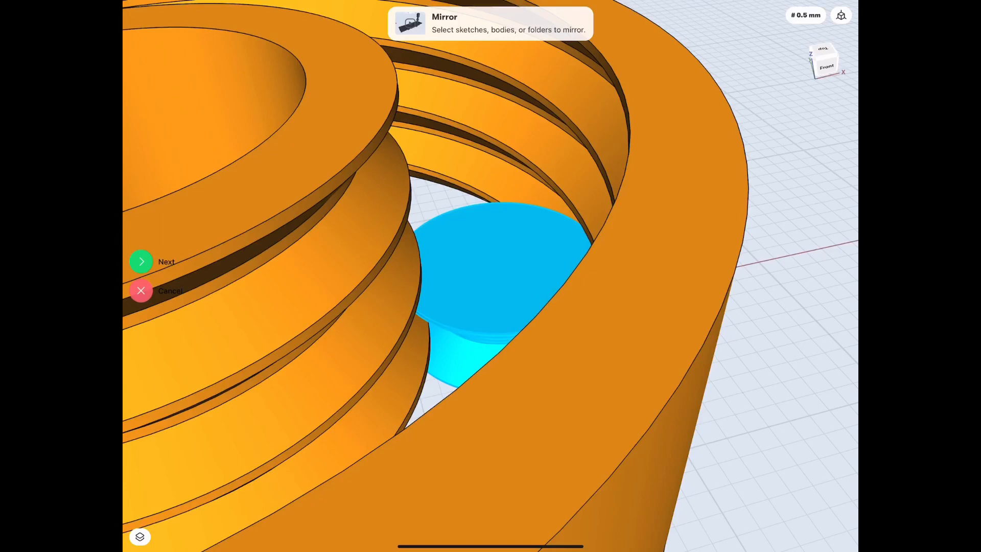
{"action": "left_click", "coordinate": [141, 261]}
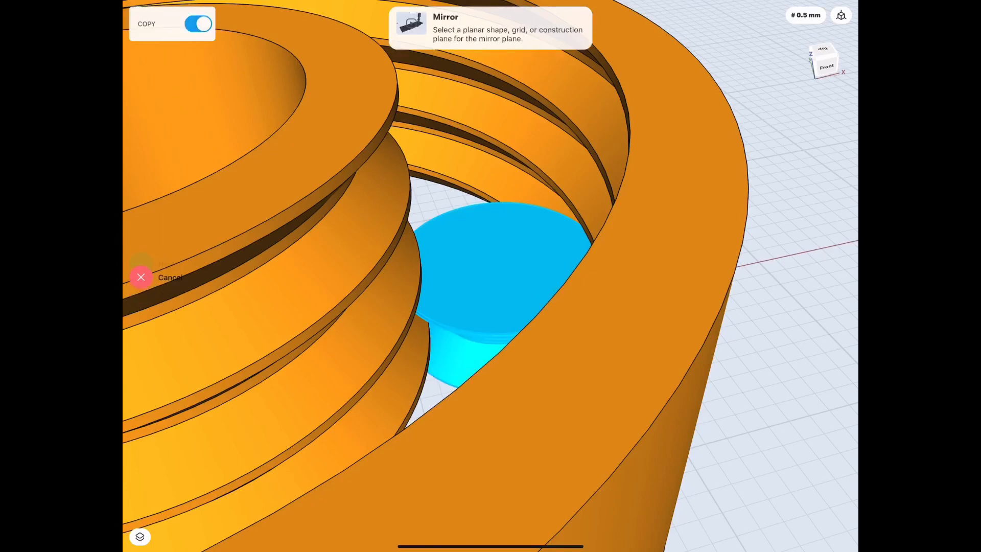
{"action": "left_click", "coordinate": [141, 277]}
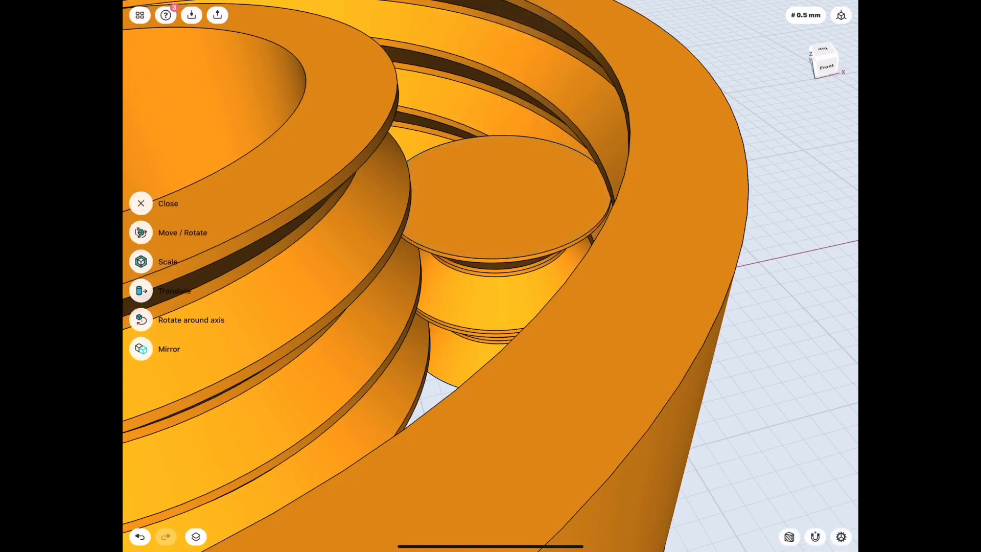
{"action": "left_click", "coordinate": [168, 348]}
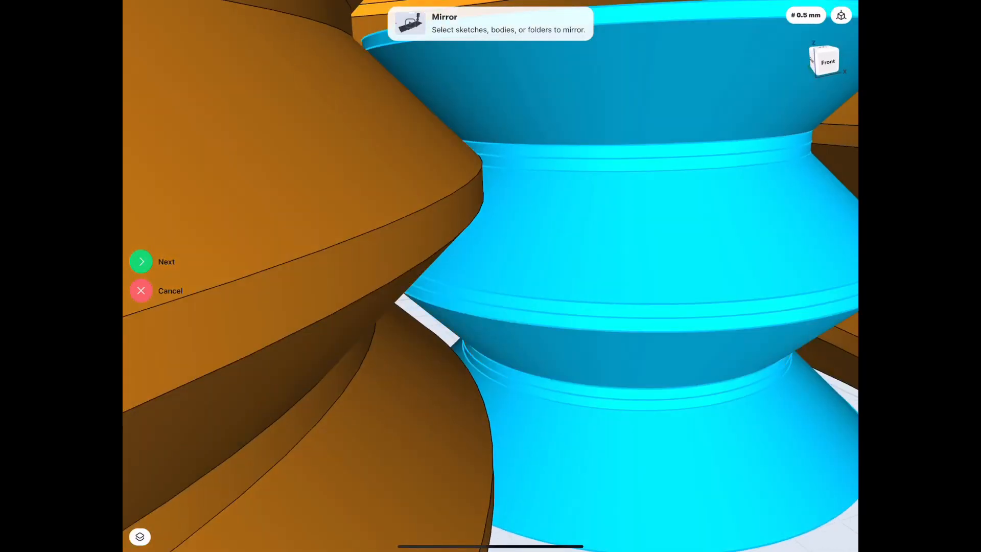
Step: Mirror the roller bodies across the chosen plane into one complete double-tiered roller
{"action": "left_click", "coordinate": [141, 261]}
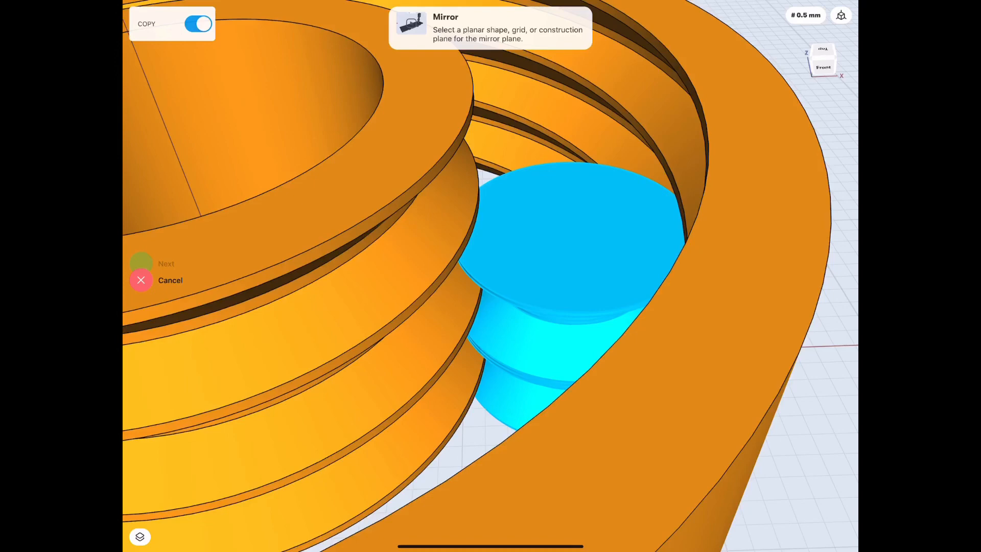
{"action": "left_click", "coordinate": [141, 280]}
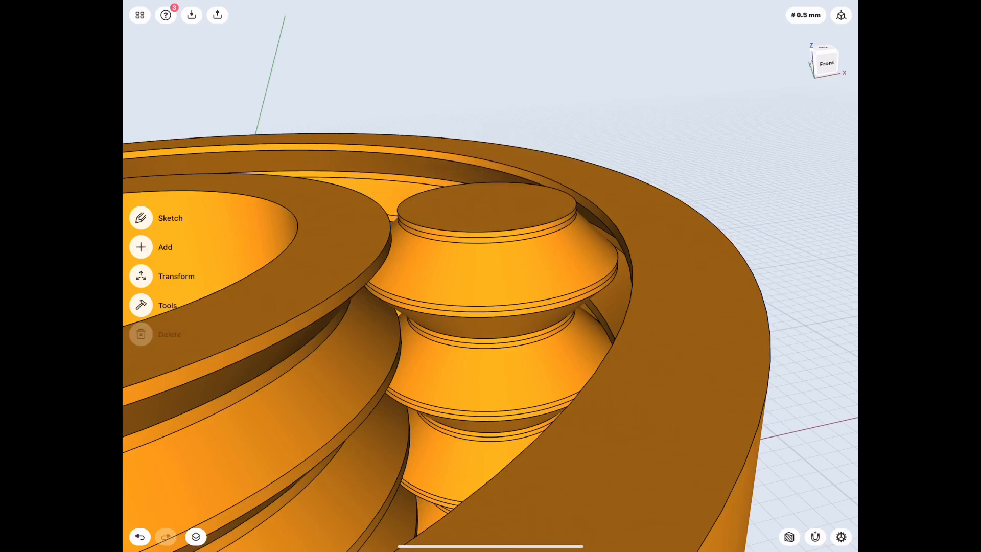
{"action": "left_click", "coordinate": [164, 247]}
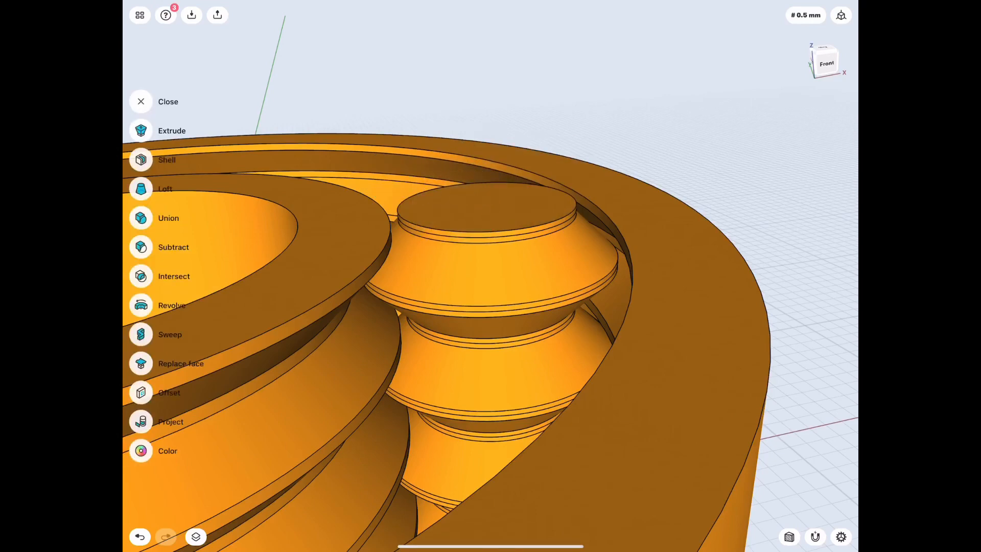
{"action": "left_click", "coordinate": [169, 218]}
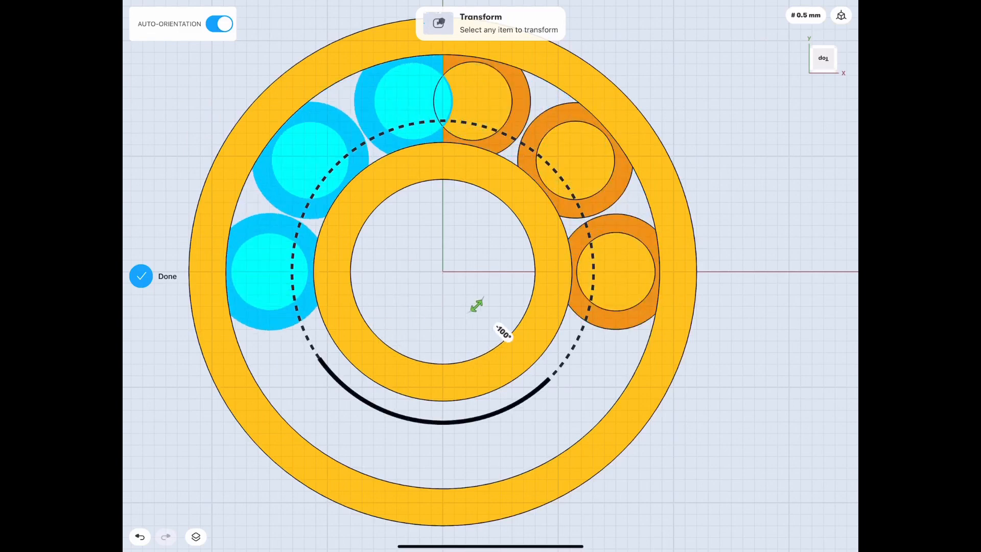
Step: Rotate-copy the roller around the bearing centre to place nine evenly spaced rollers
{"action": "left_click_drag", "start_coordinate": [503, 330], "coordinate": [539, 317]}
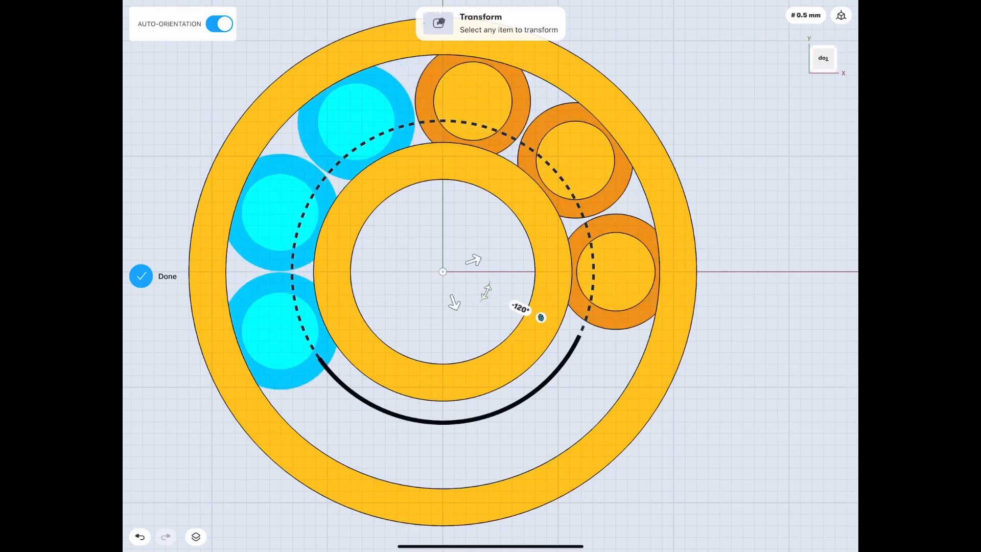
{"action": "left_click_drag", "start_coordinate": [539, 316], "coordinate": [456, 188]}
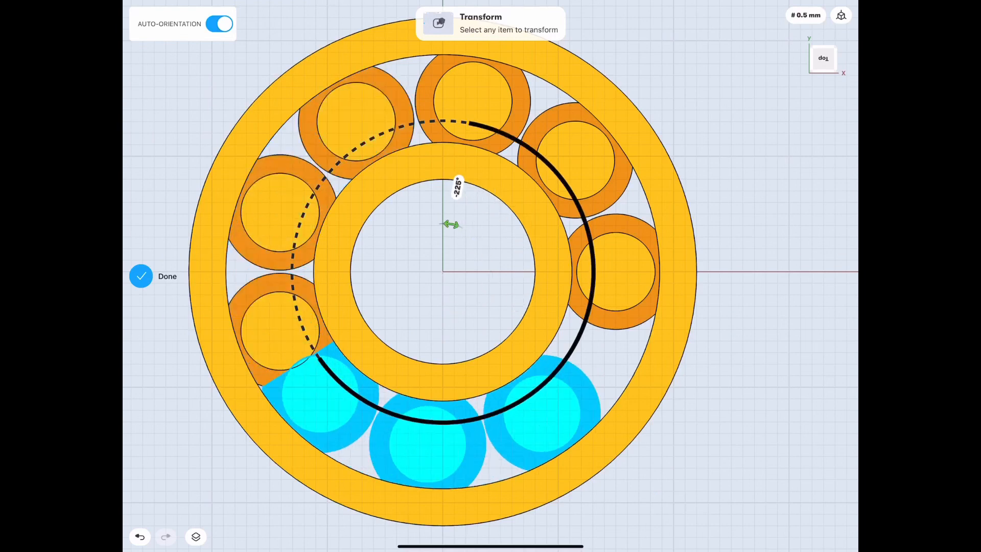
{"action": "left_click_drag", "start_coordinate": [453, 224], "coordinate": [443, 224]}
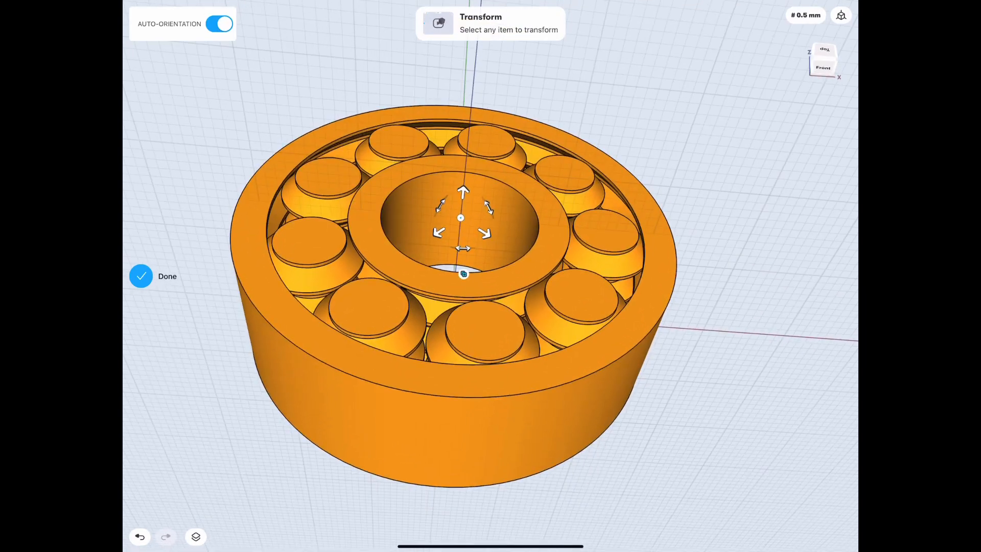
{"action": "left_click", "coordinate": [153, 276]}
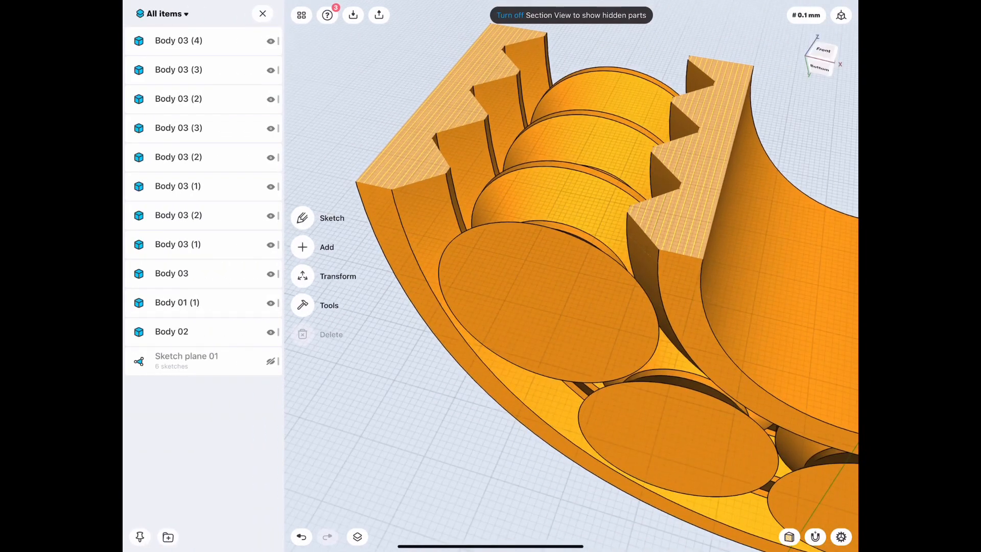
{"action": "left_click", "coordinate": [263, 13]}
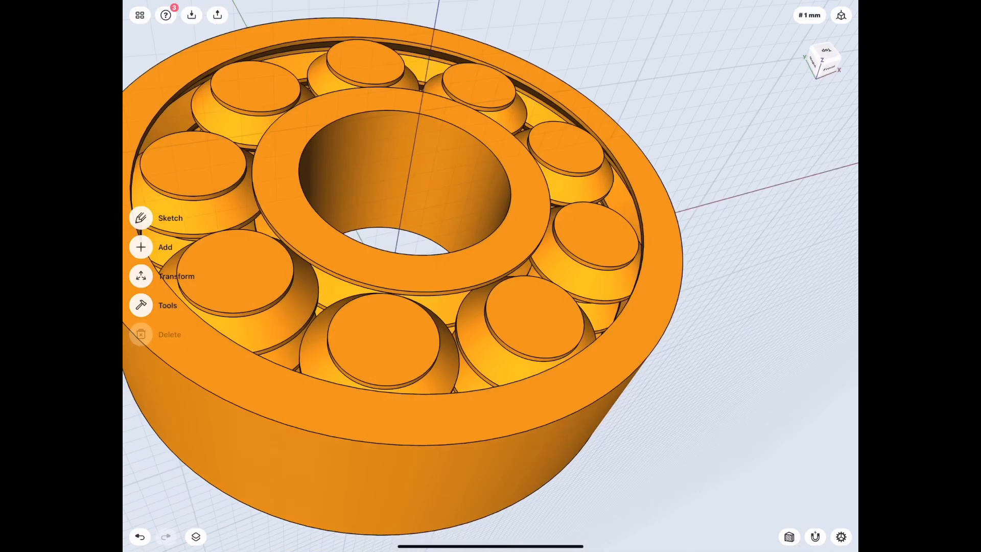
Step: Offset the roller top faces by -0.4 mm and push the inner circles through as holes
{"action": "left_click", "coordinate": [164, 246]}
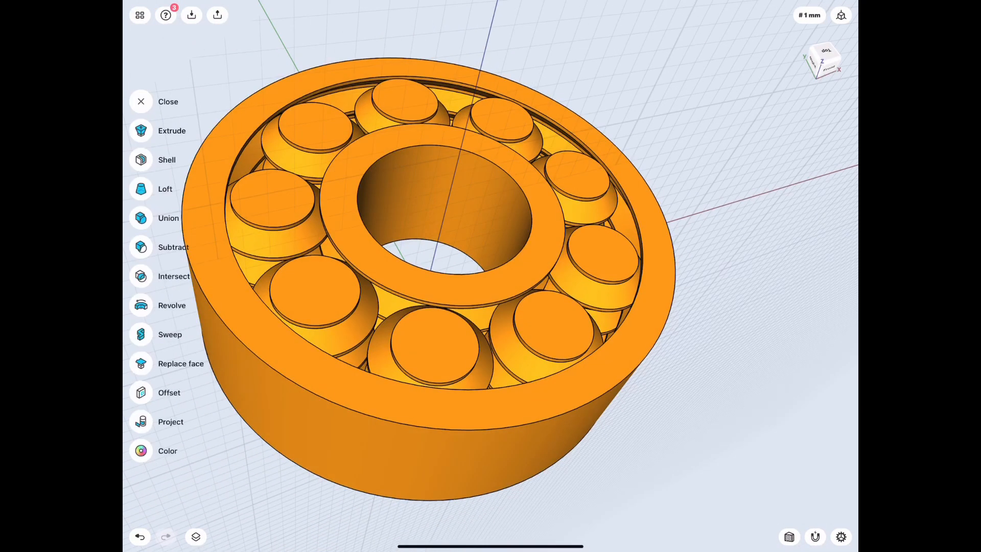
{"action": "left_click", "coordinate": [168, 392]}
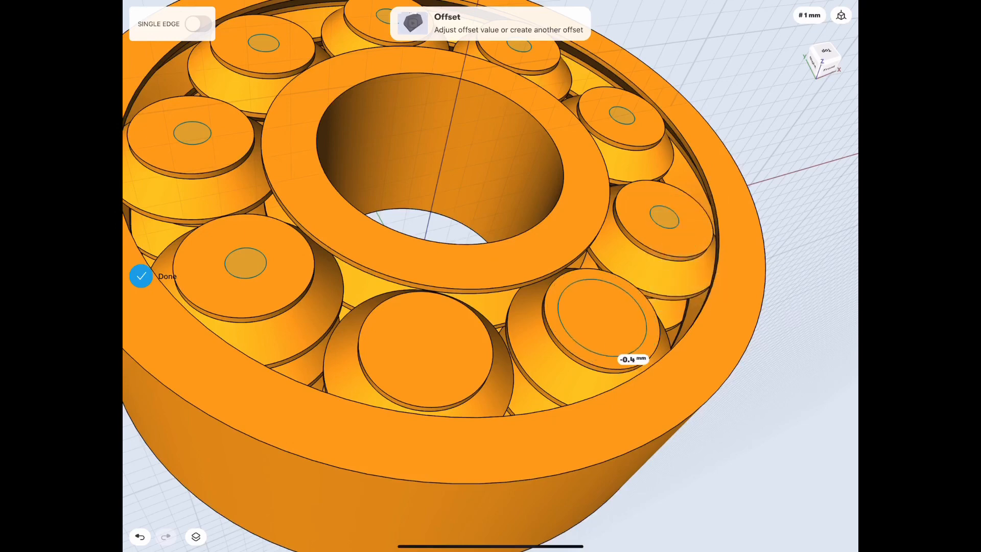
{"action": "left_click_drag", "start_coordinate": [631, 359], "coordinate": [626, 346]}
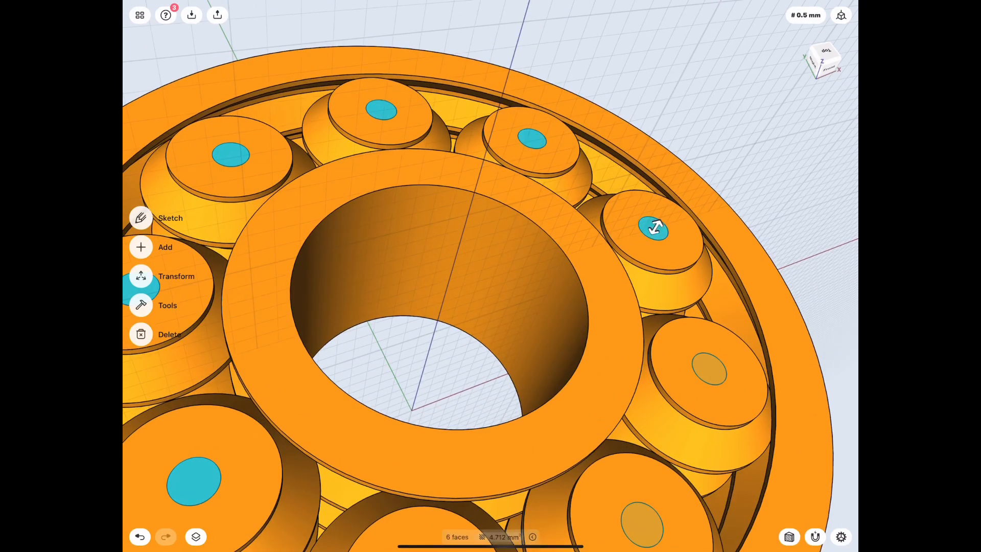
{"action": "left_click_drag", "start_coordinate": [651, 228], "coordinate": [475, 372]}
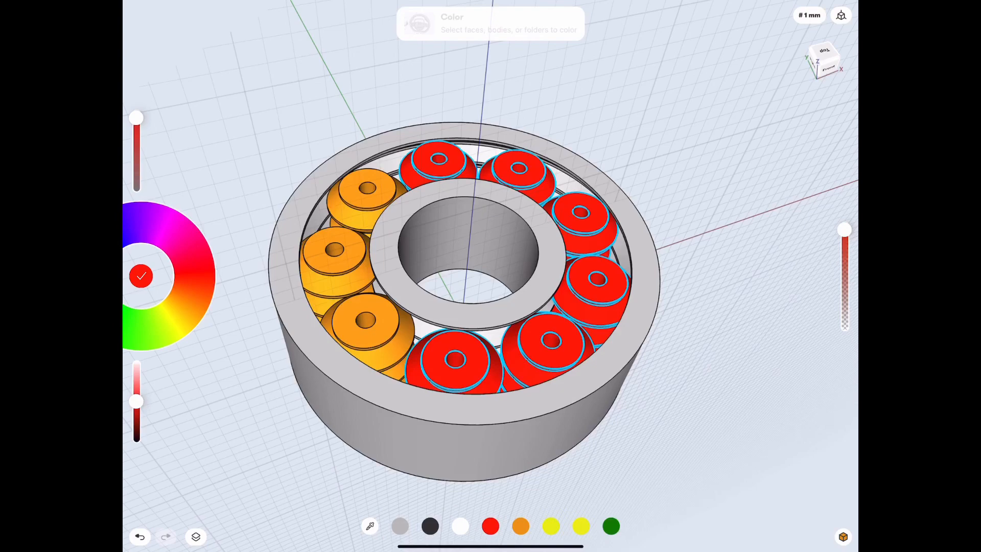
Step: Colour the rollers red against grey races and start an Export > Image screenshot capture
{"action": "left_click", "coordinate": [490, 525]}
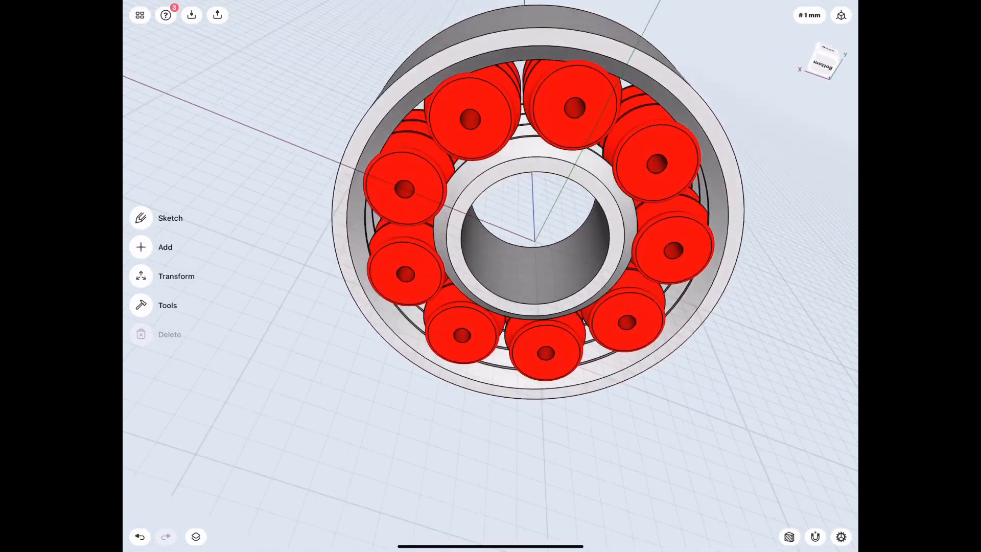
{"action": "left_click", "coordinate": [217, 14]}
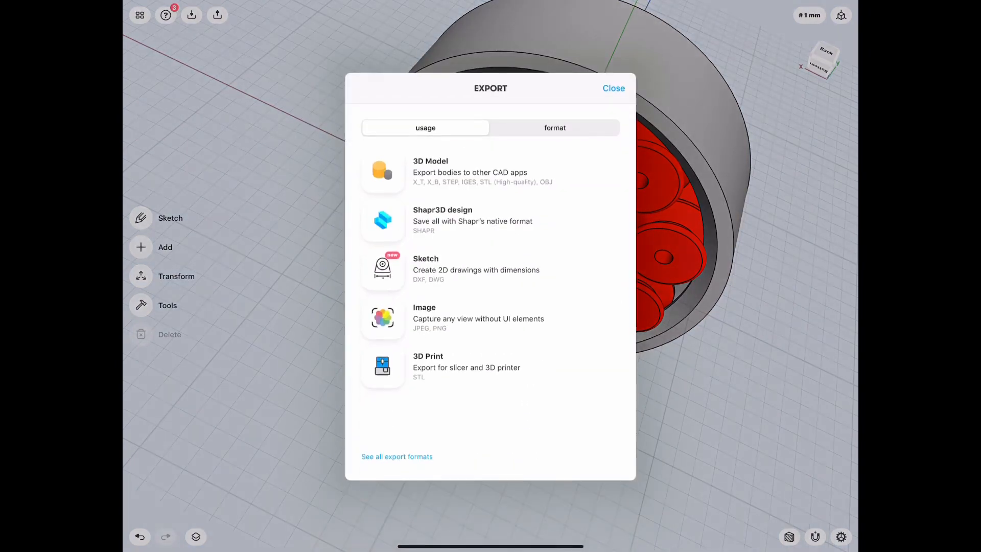
{"action": "left_click", "coordinate": [382, 318]}
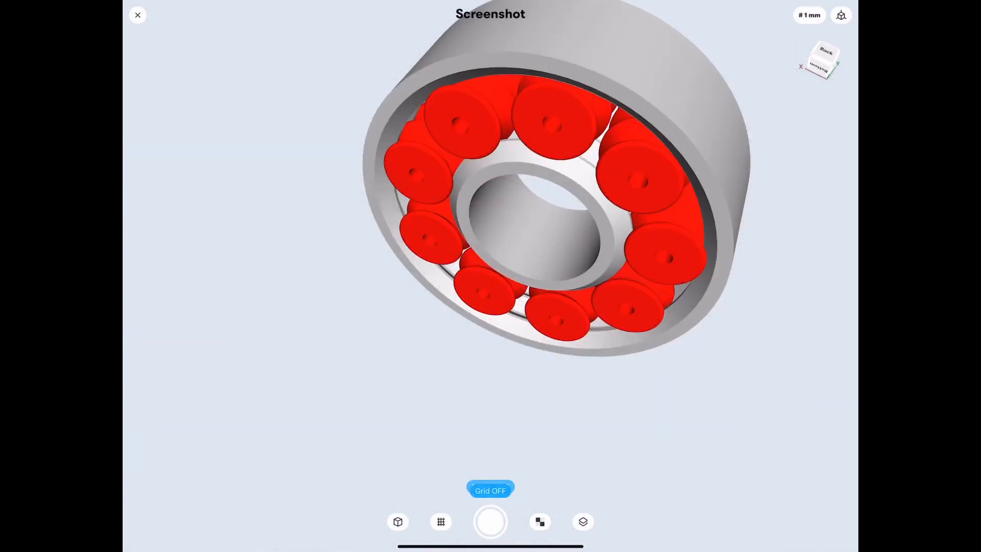